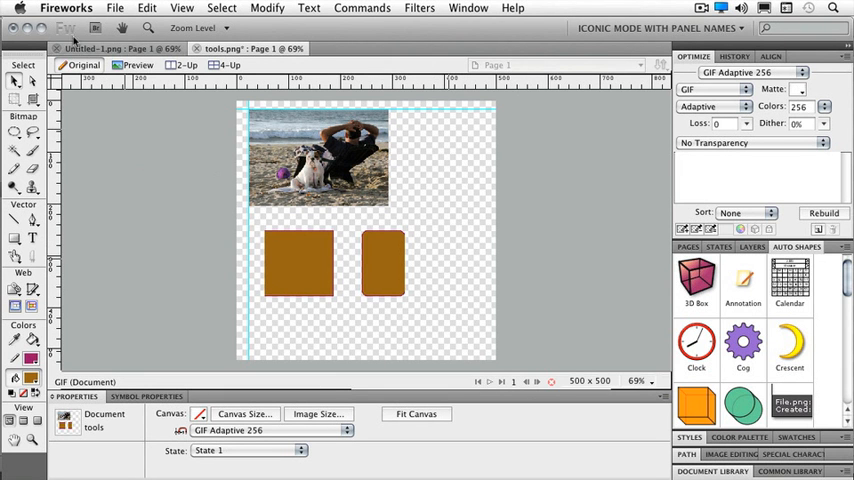
# Open the Fireworks application menu containing Keyboard Shortcuts
pyautogui.click(66, 8)
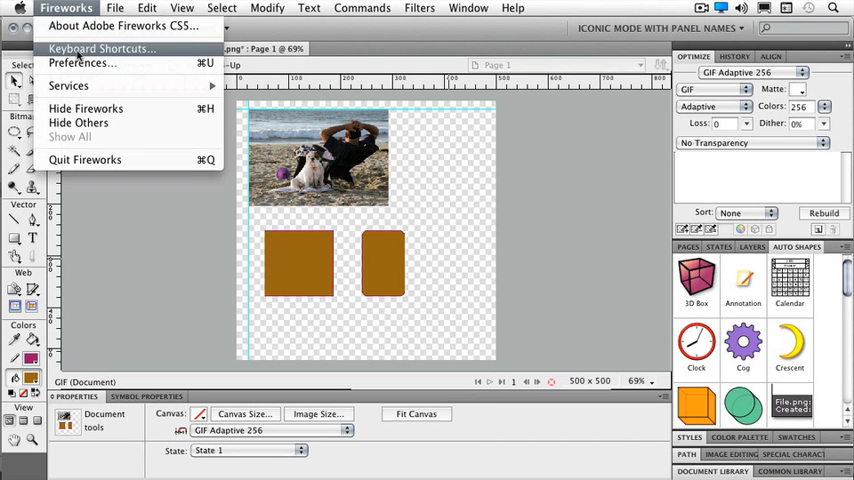
# Open the Keyboard Shortcuts dialog and list the available shortcut sets
pyautogui.click(101, 48)
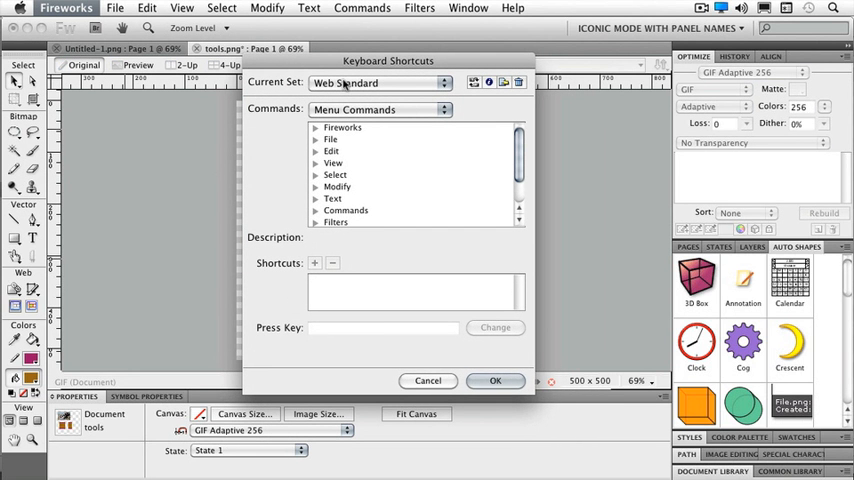
pyautogui.click(380, 82)
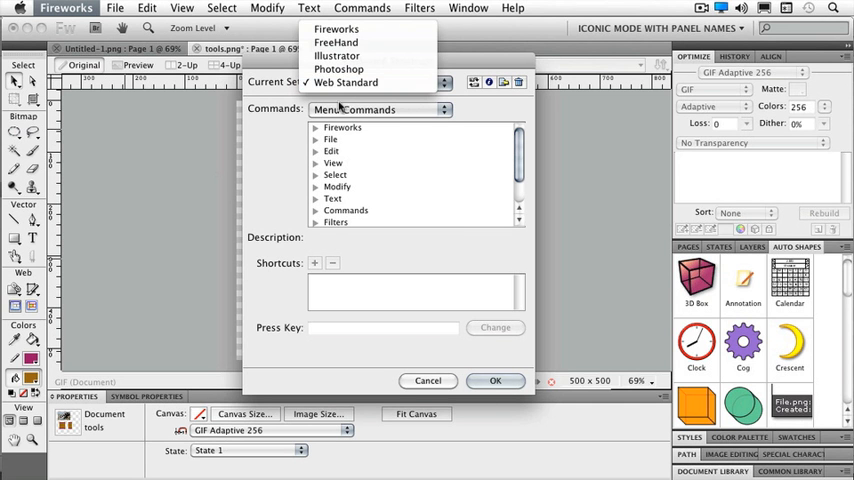
# Keep Web Standard as the current set and review the Menu Commands categories
pyautogui.click(346, 82)
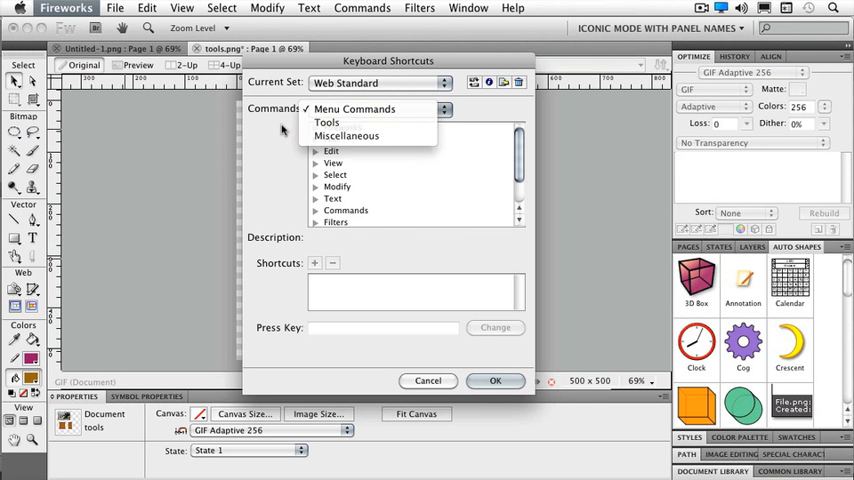
pyautogui.click(355, 109)
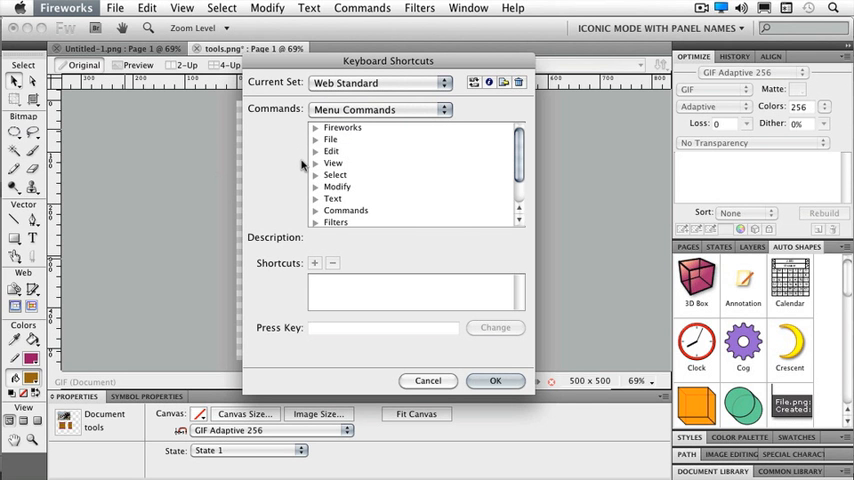
# Expand the File commands and select Share My Screen
pyautogui.click(316, 138)
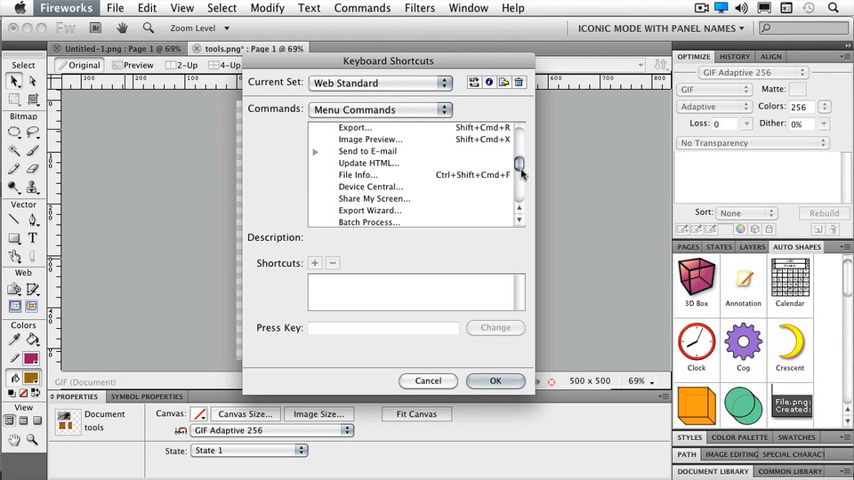
pyautogui.moveTo(421, 204)
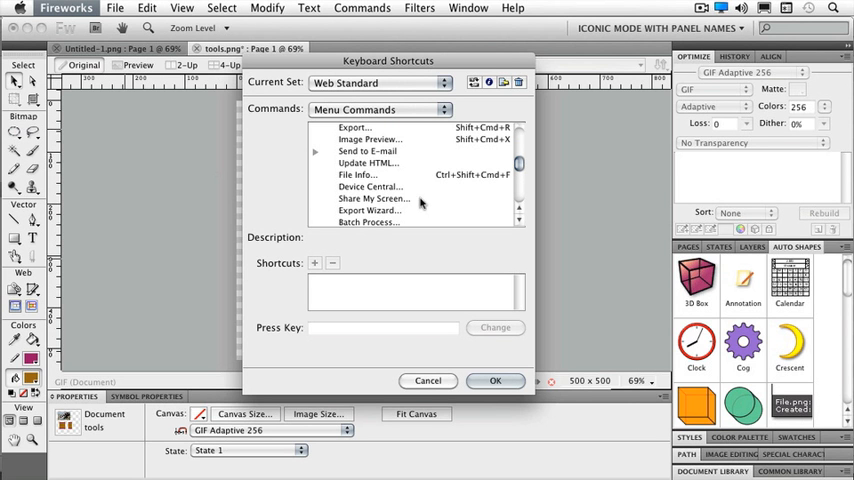
pyautogui.click(374, 198)
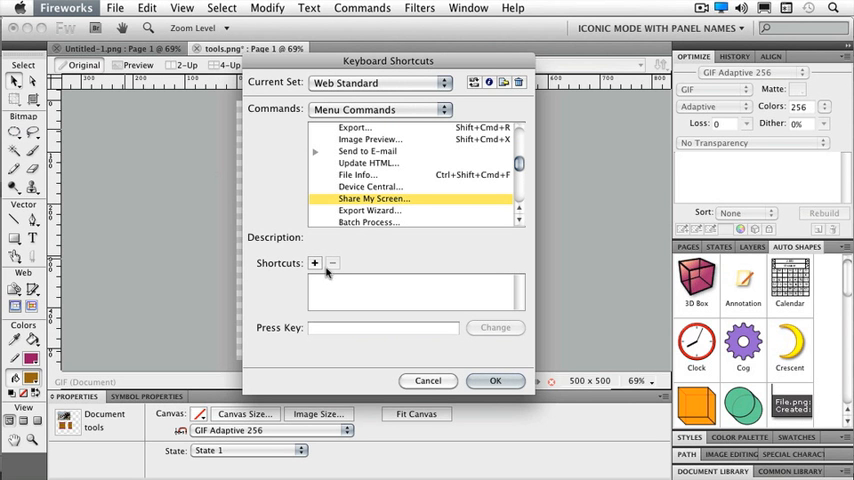
pyautogui.moveTo(286, 273)
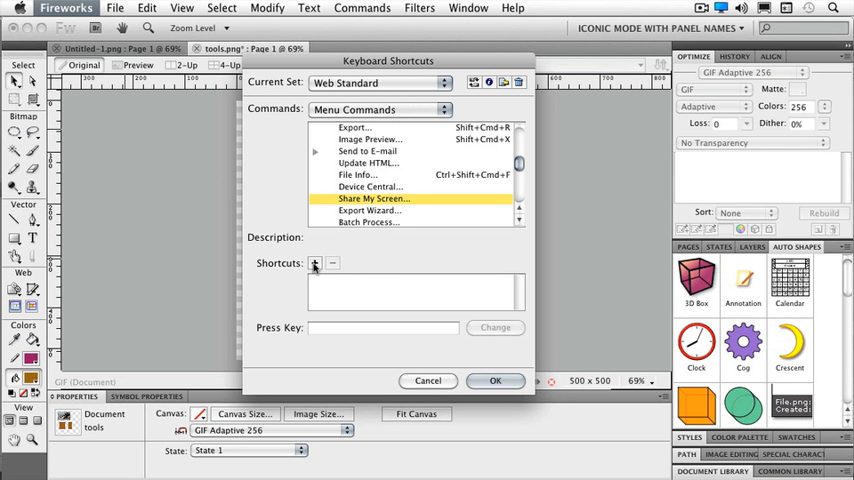
# Add Opt+F as a new shortcut for Share My Screen
pyautogui.click(383, 328)
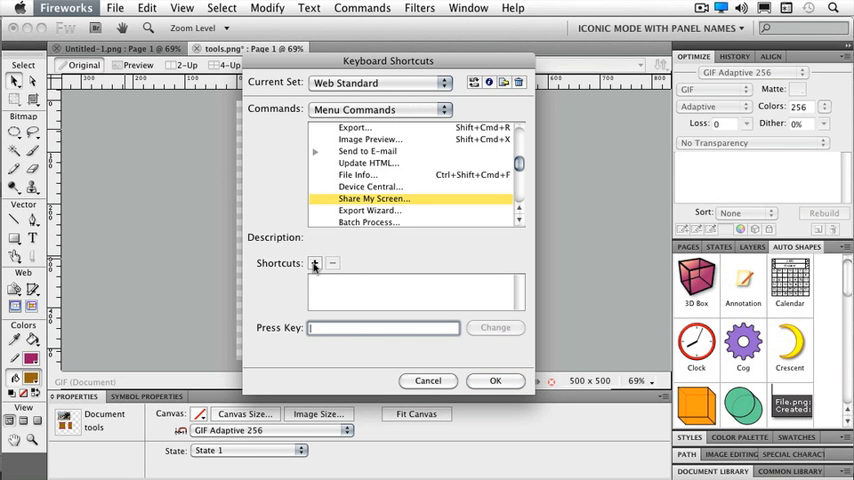
pyautogui.moveTo(315, 263)
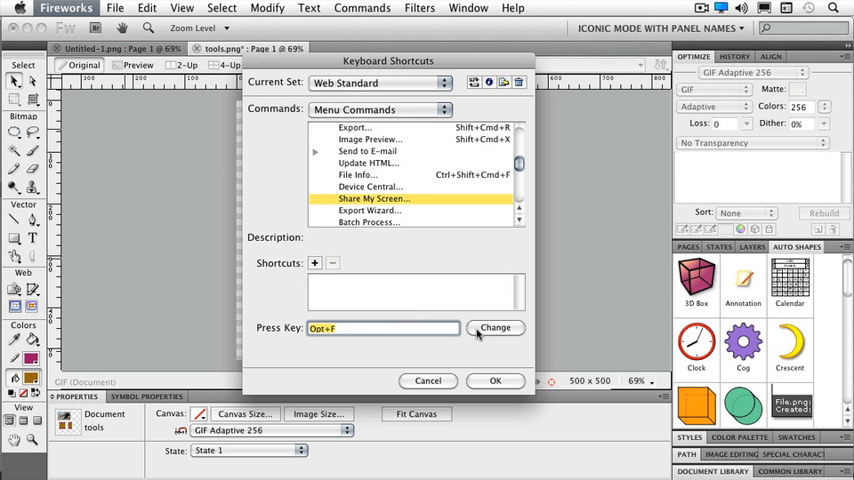
pyautogui.click(495, 328)
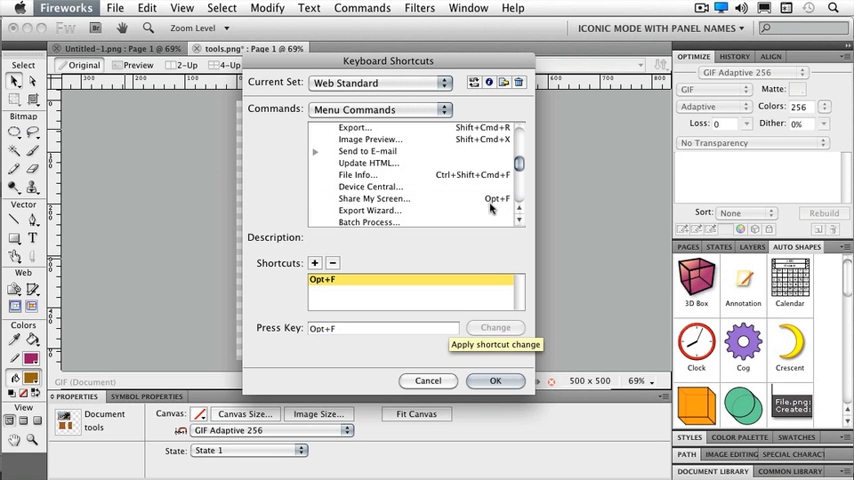
pyautogui.moveTo(499, 207)
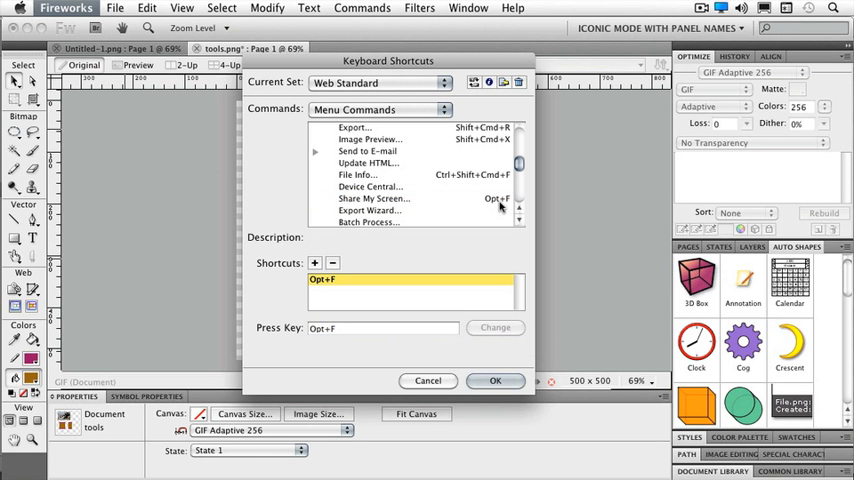